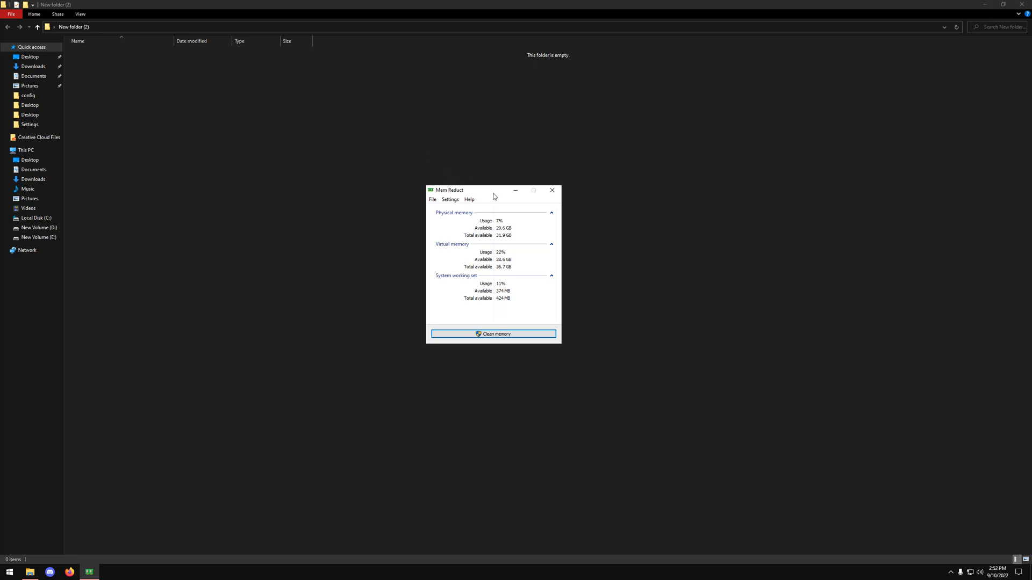
mouse_move(489, 195)
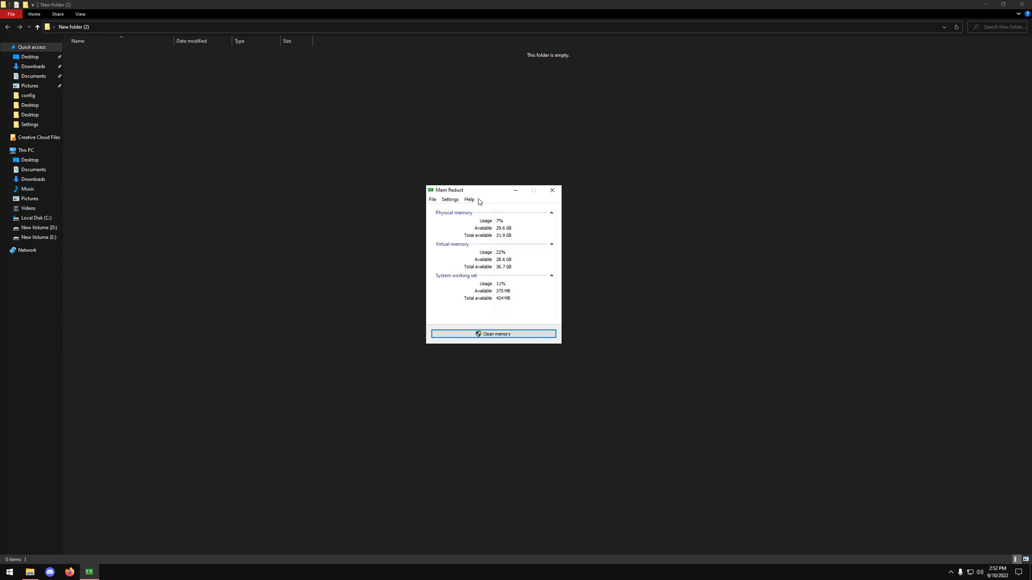
mouse_move(481, 194)
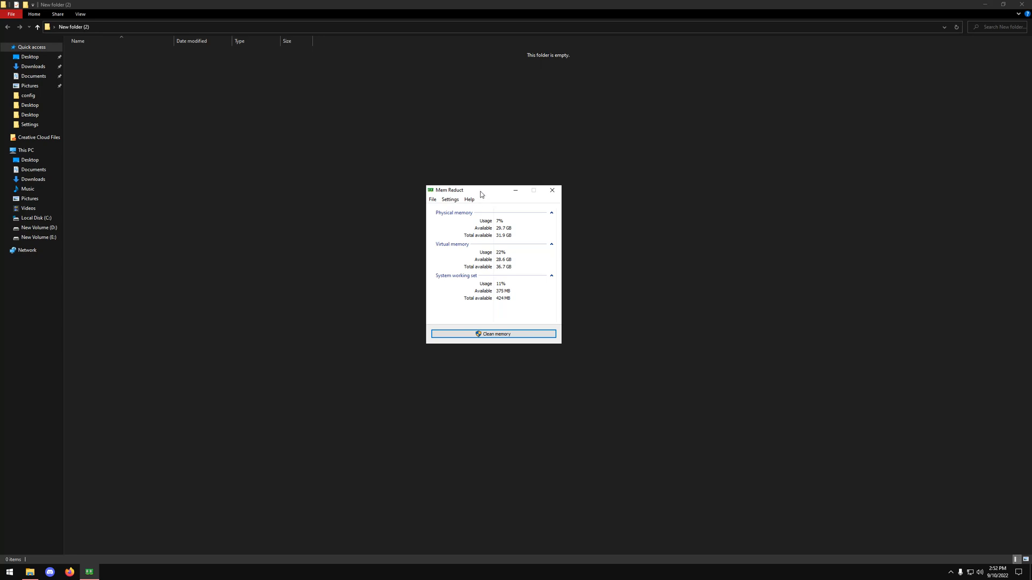
Open Mem Reduct's File > Settings on the Memory cleaning page
click(432, 200)
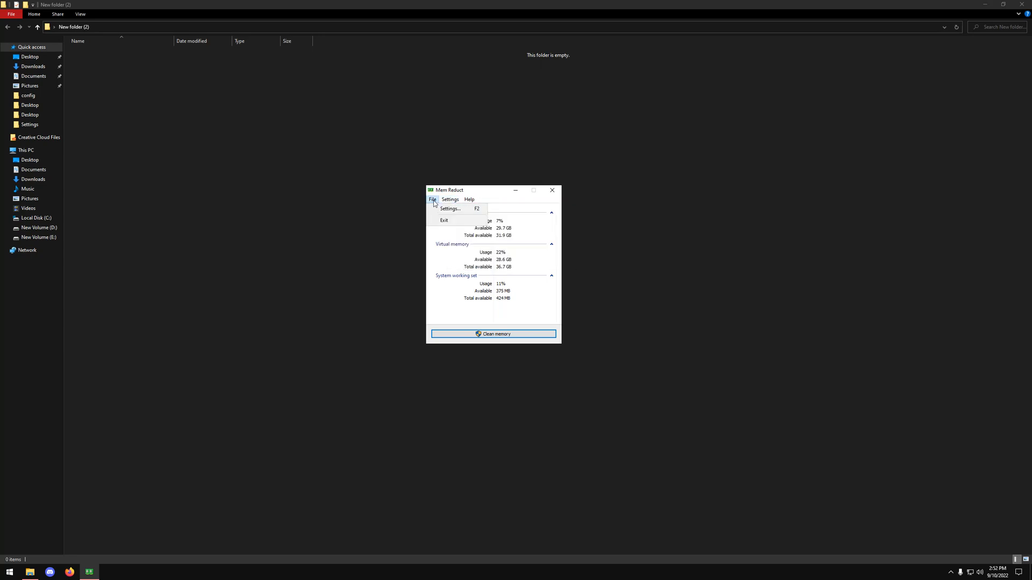
click(450, 208)
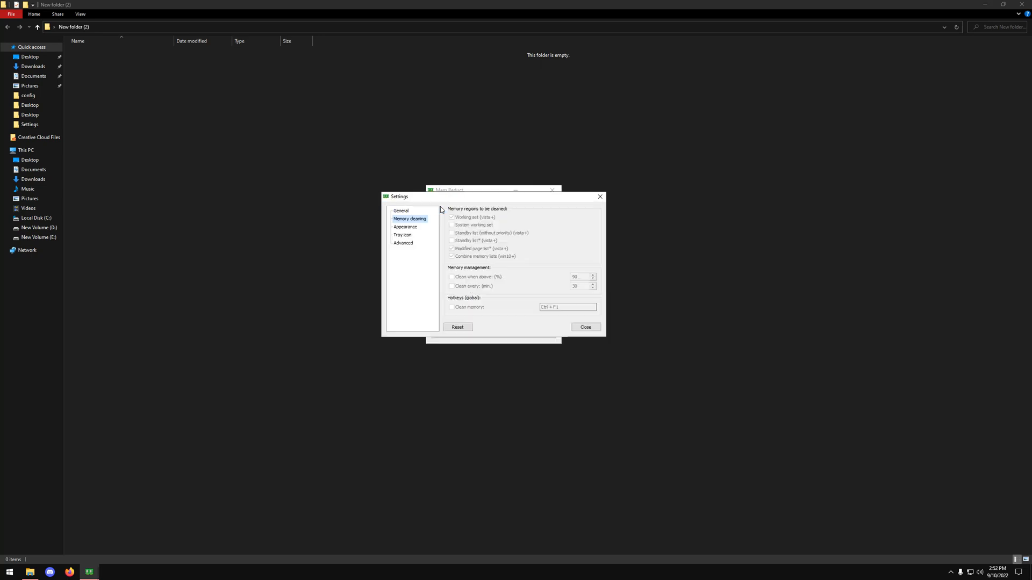
mouse_move(600, 198)
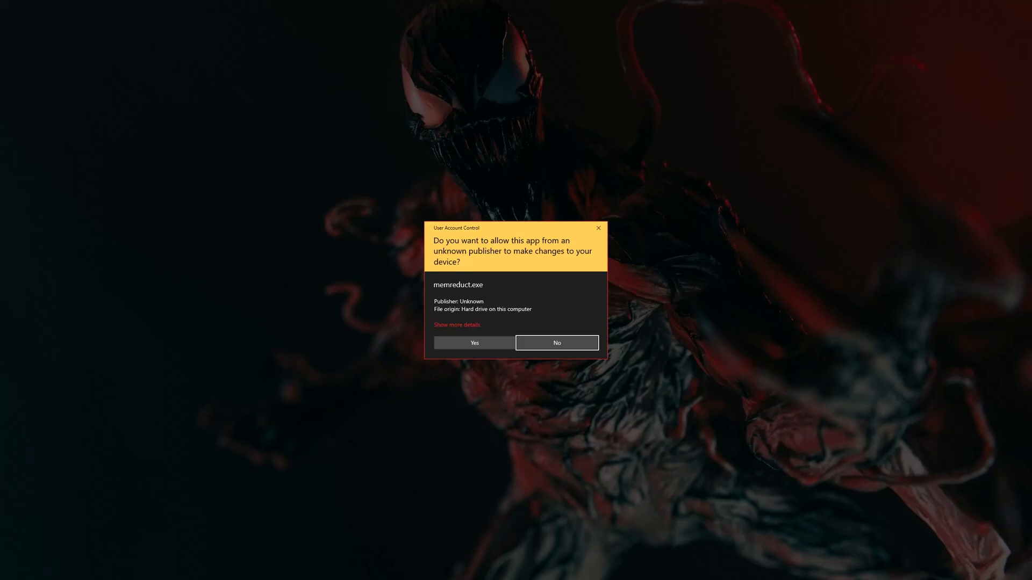
Approve the User Account Control prompt for memreduct.exe and reopen the Settings menu
click(473, 342)
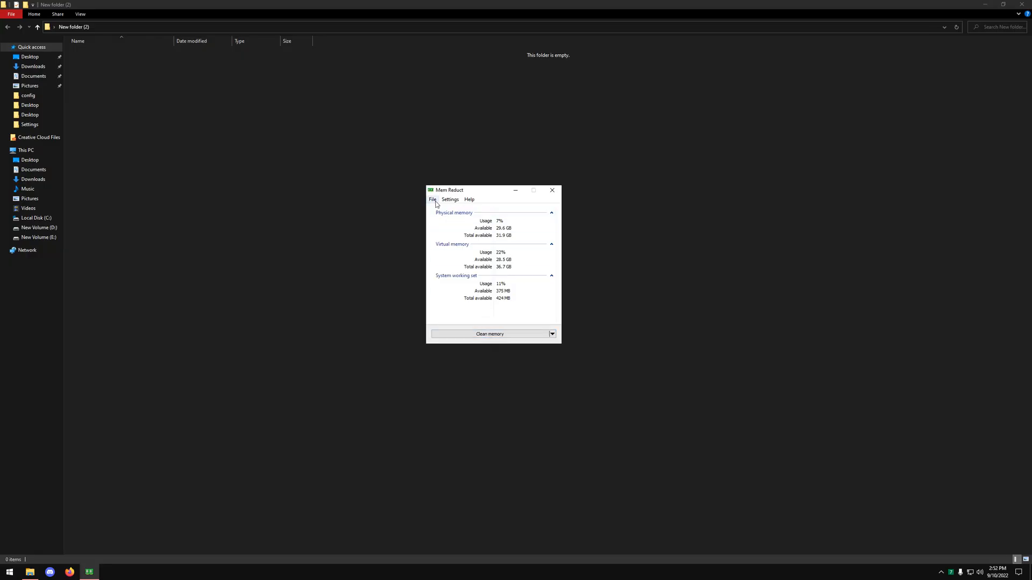
click(449, 200)
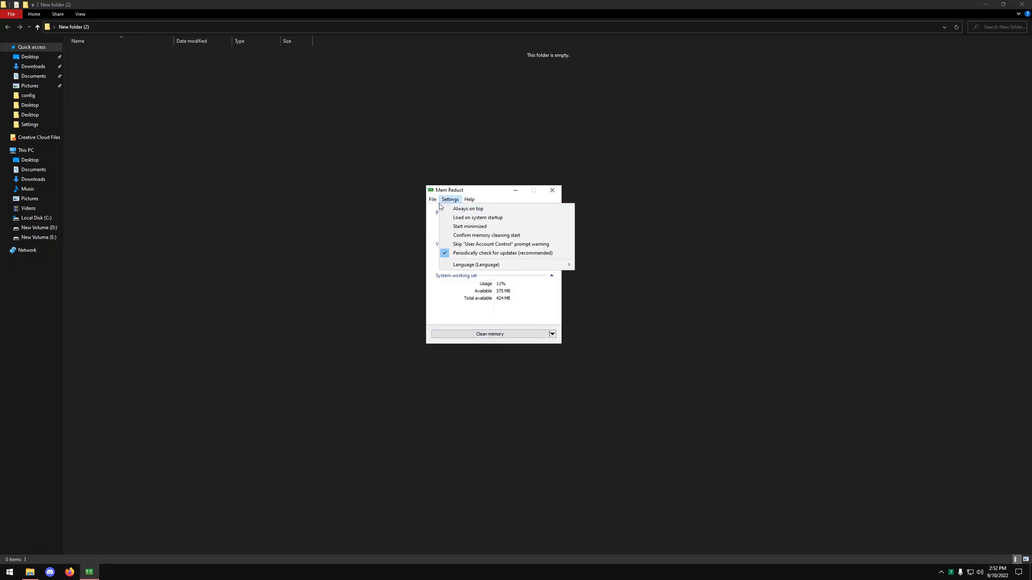
click(432, 199)
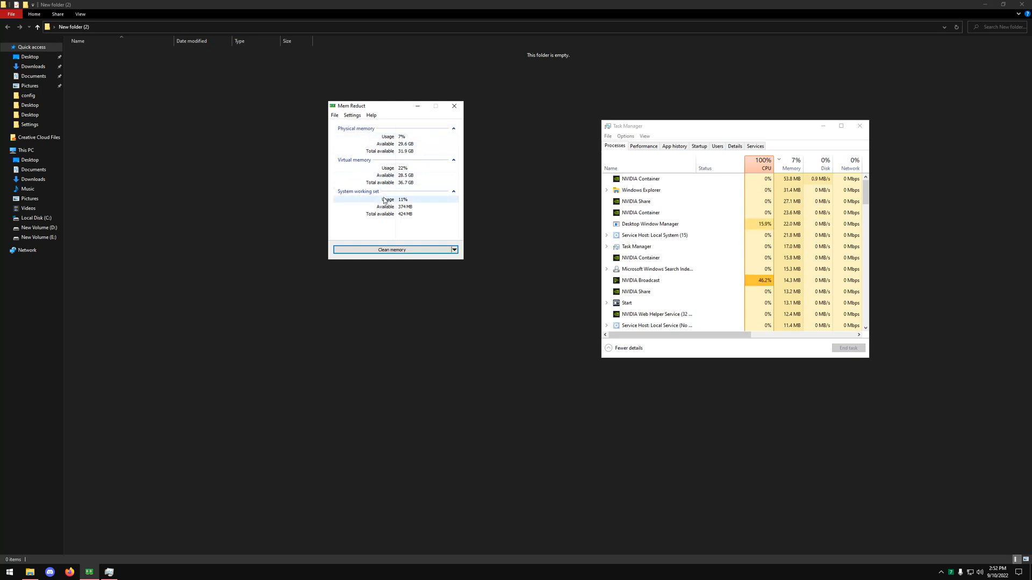
Sort Task Manager processes by Memory, largest first, and scroll back to the top
click(791, 162)
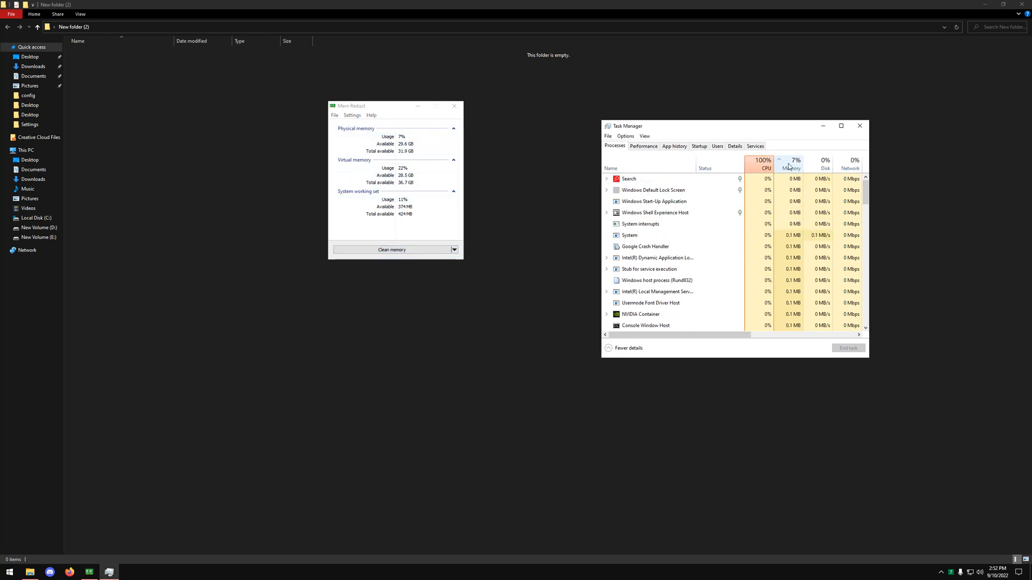
click(791, 167)
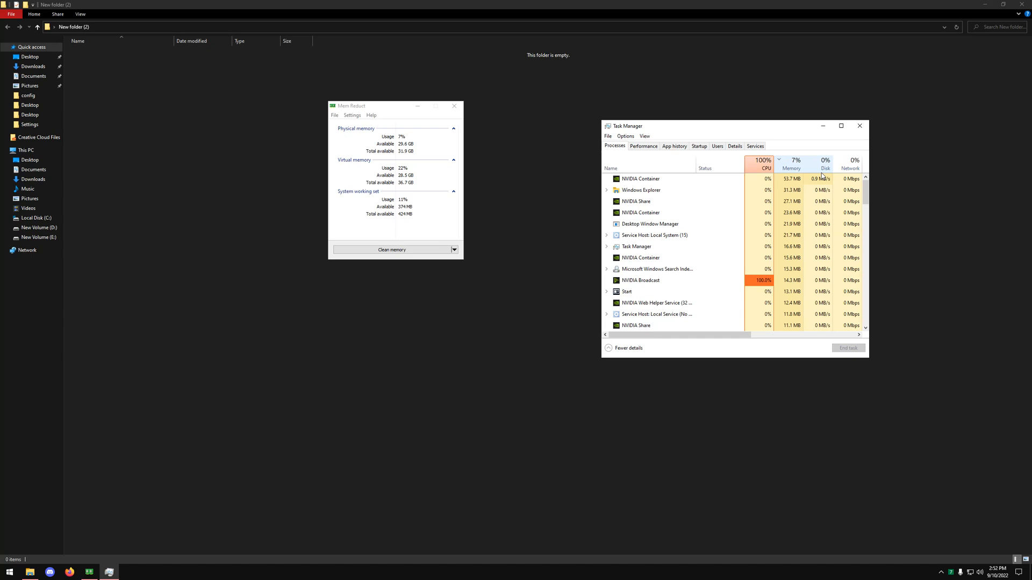
scroll(down, 3)
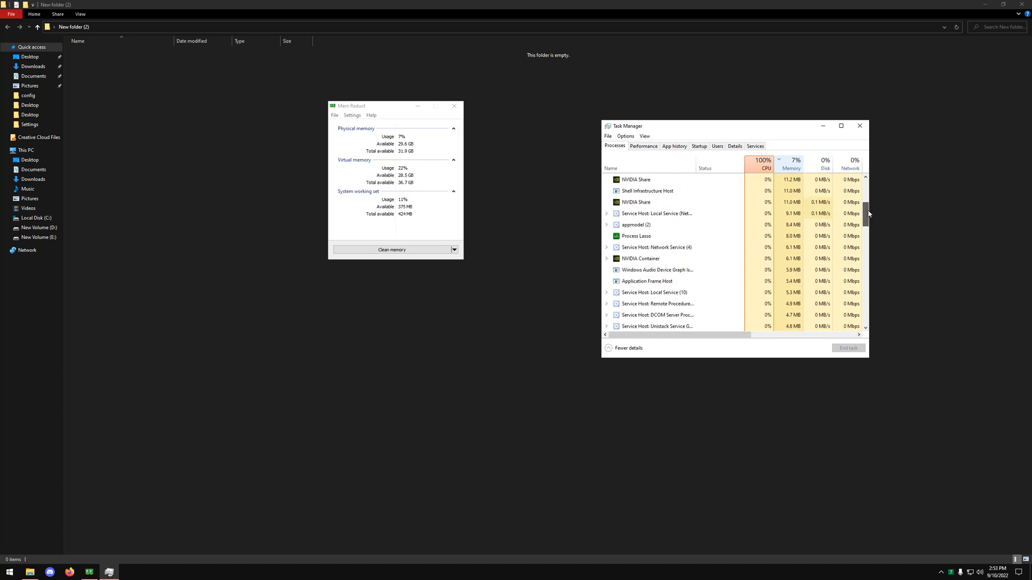
scroll(down, 3)
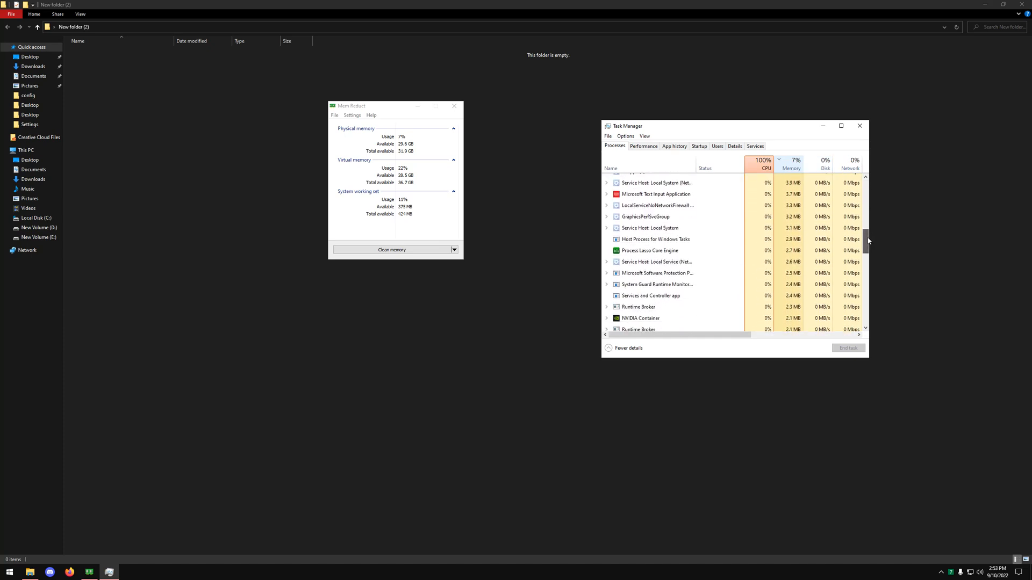
click(791, 163)
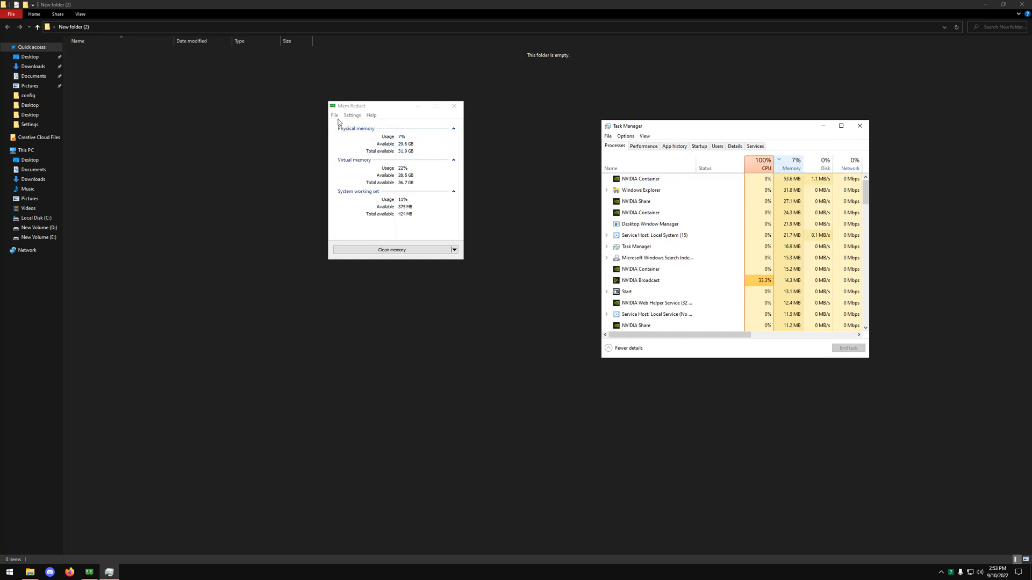
Run Mem Reduct's memory clean, dropping physical usage to 4%, then sort Task Manager by Disk
click(352, 115)
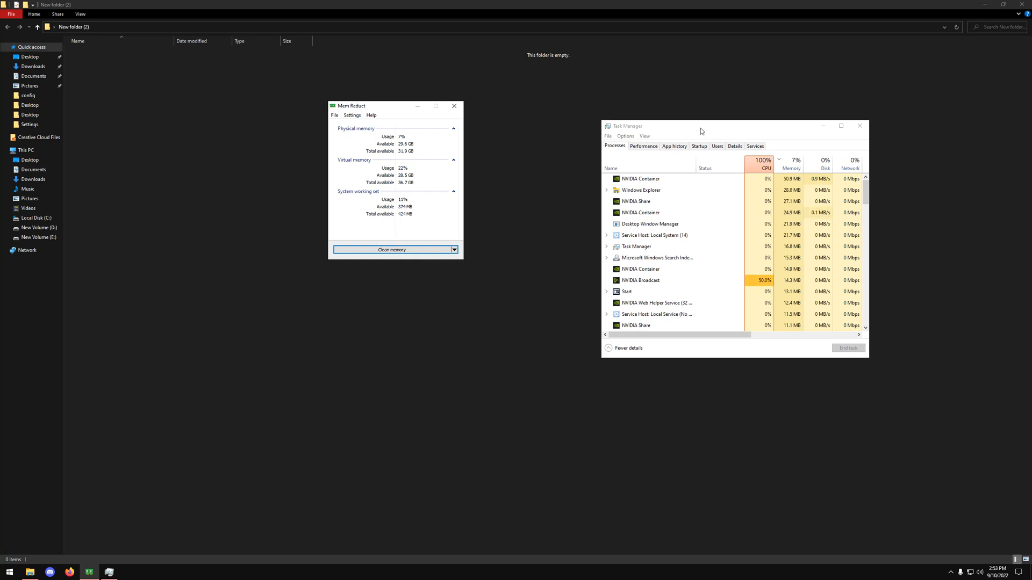
mouse_move(320, 401)
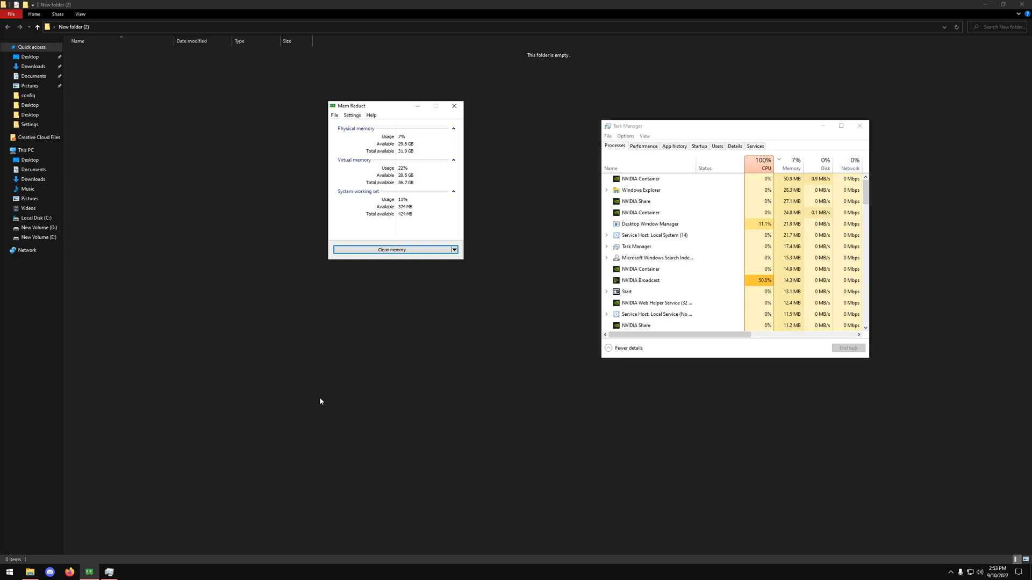
text(%)
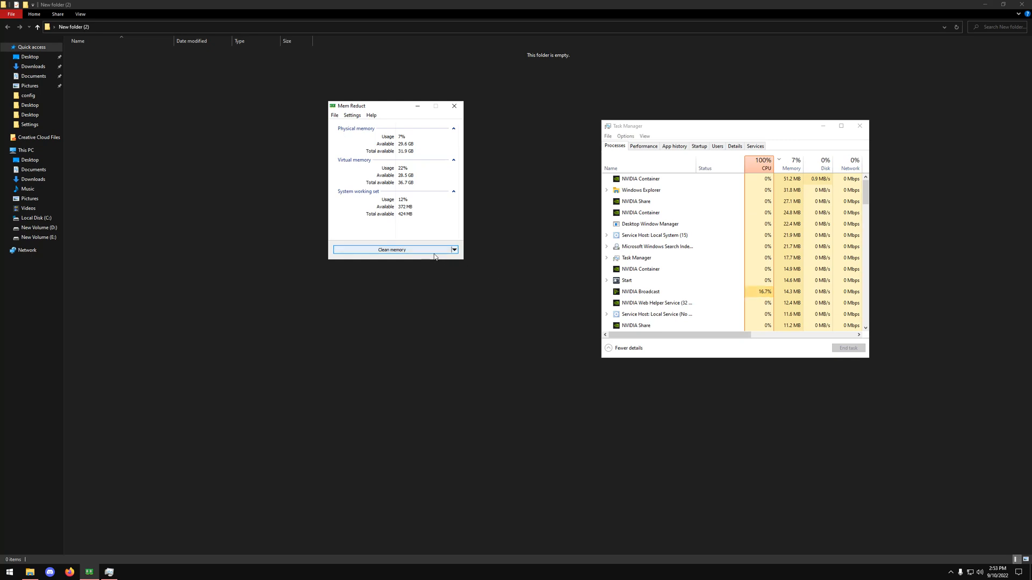
mouse_move(503, 267)
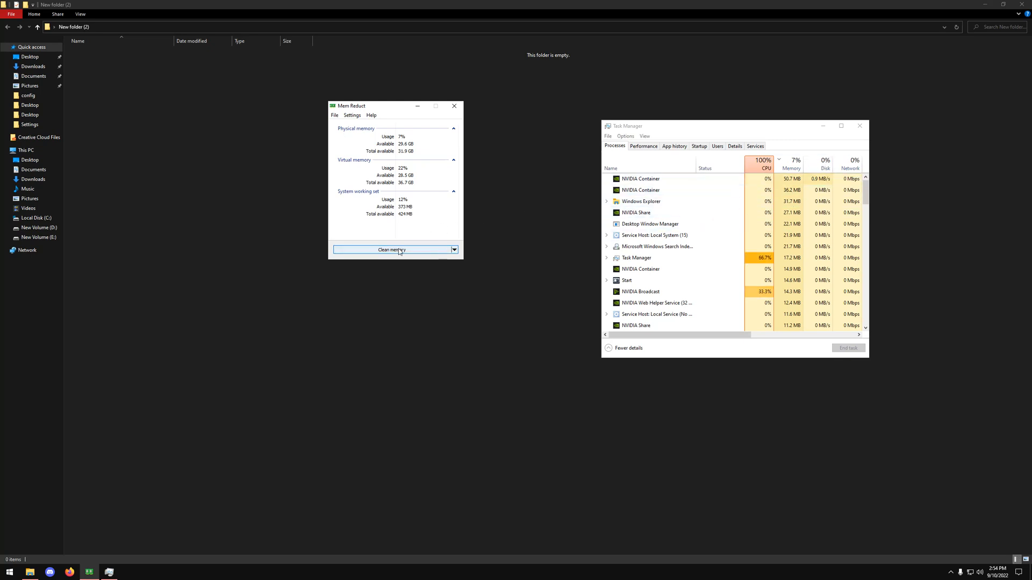
mouse_move(791, 168)
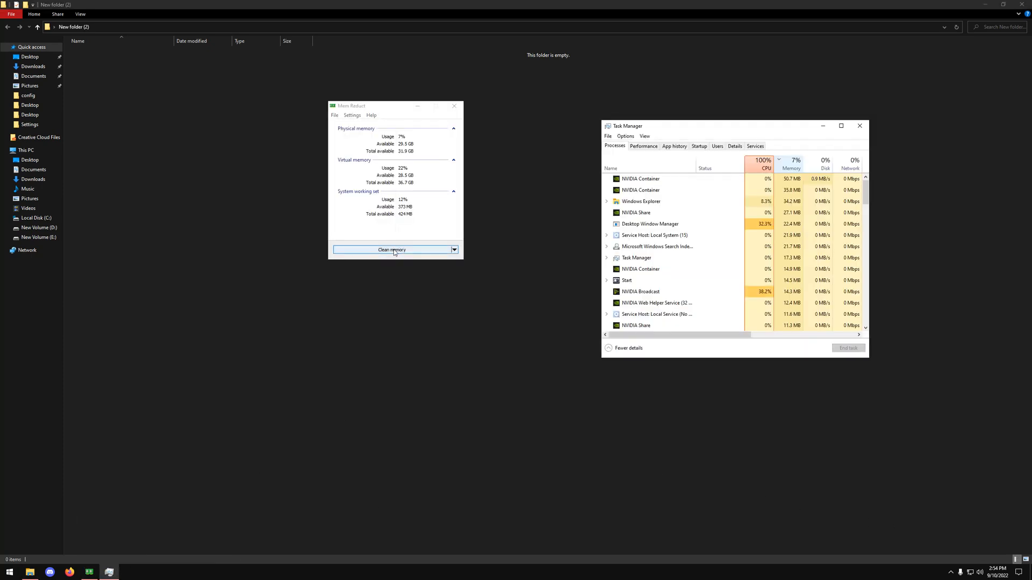
click(390, 249)
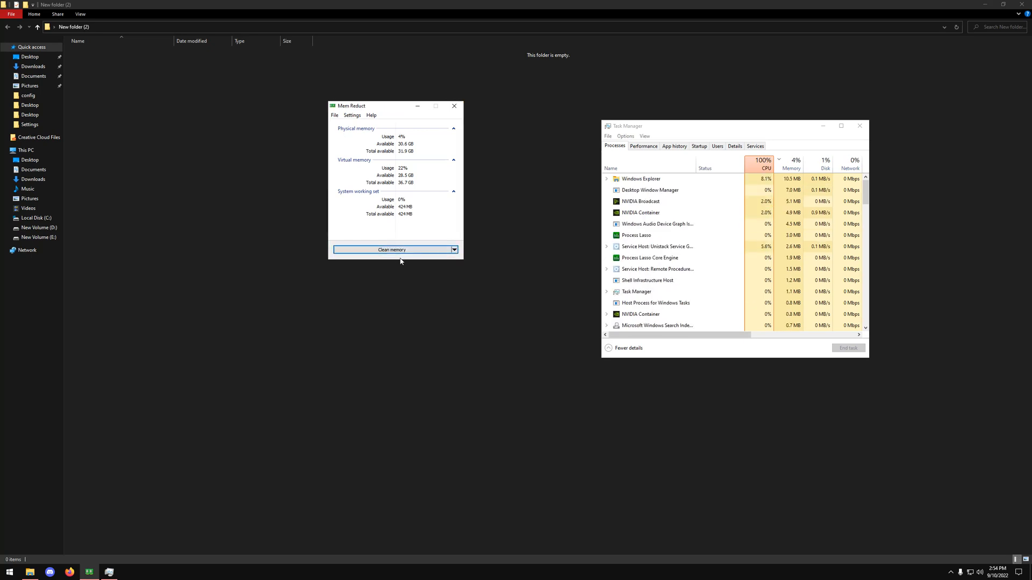
click(824, 163)
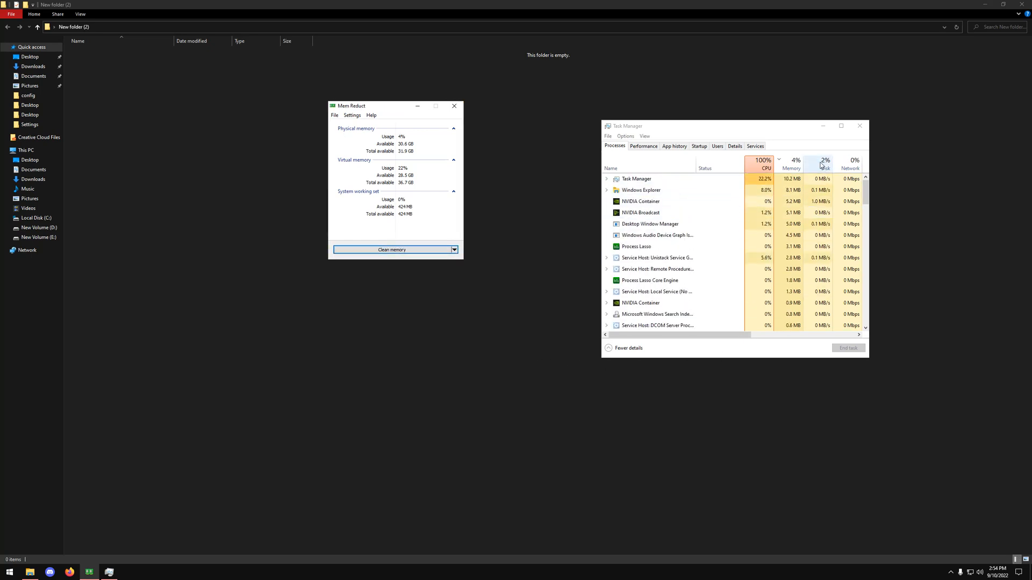
click(824, 162)
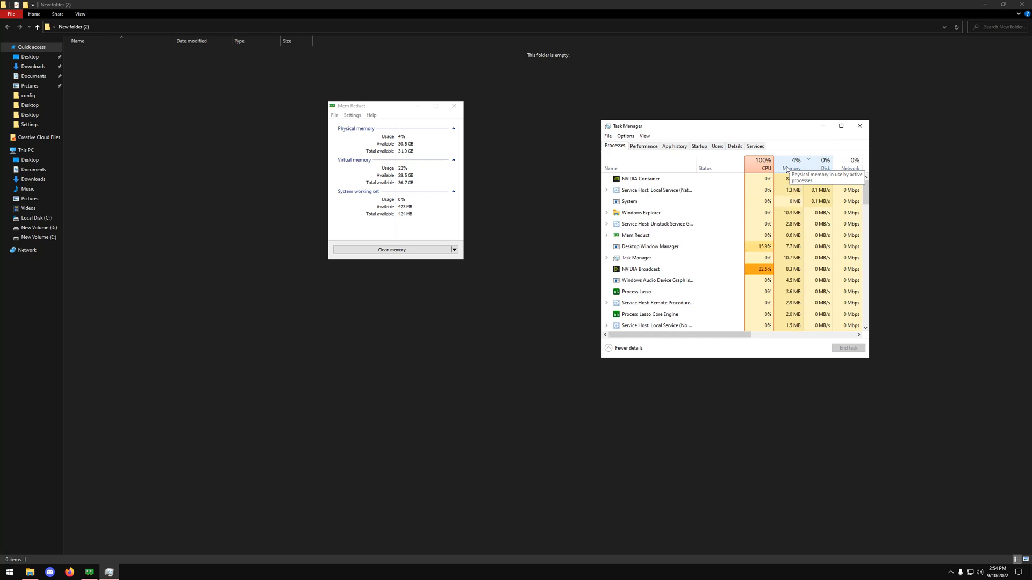
mouse_move(785, 132)
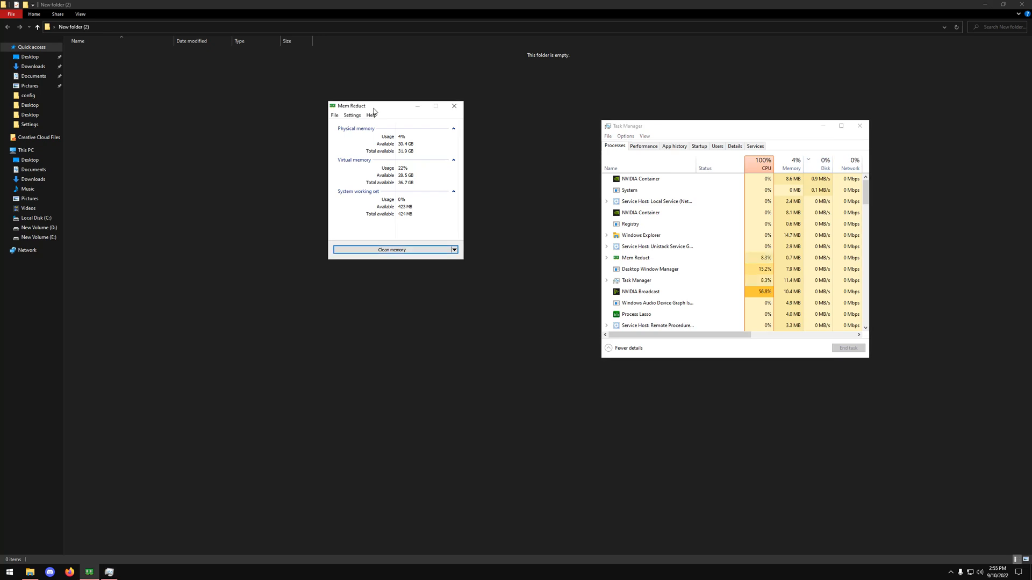
Tick 'Standby list (without priority)' under Memory cleaning and close Settings
click(334, 114)
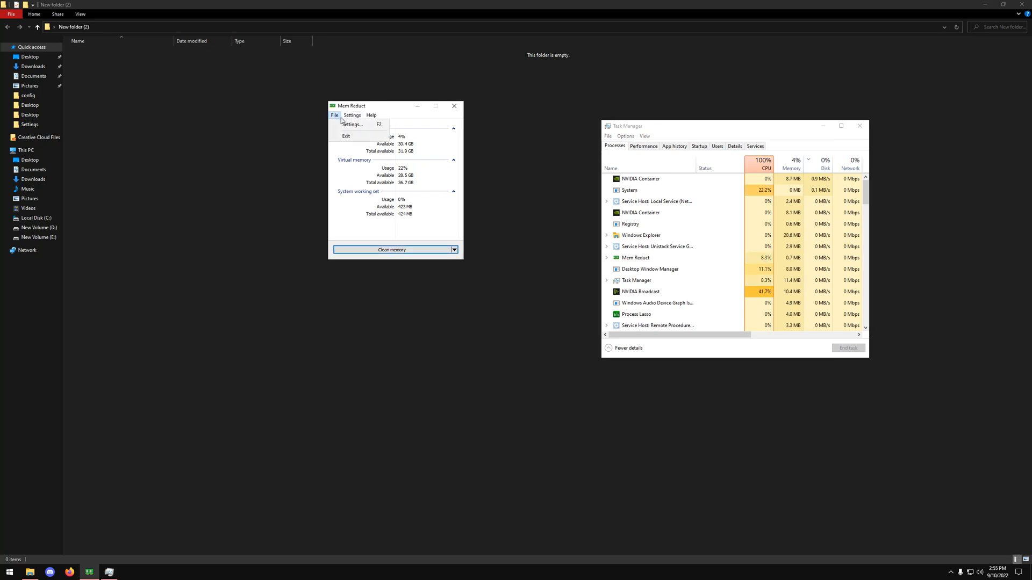
click(351, 124)
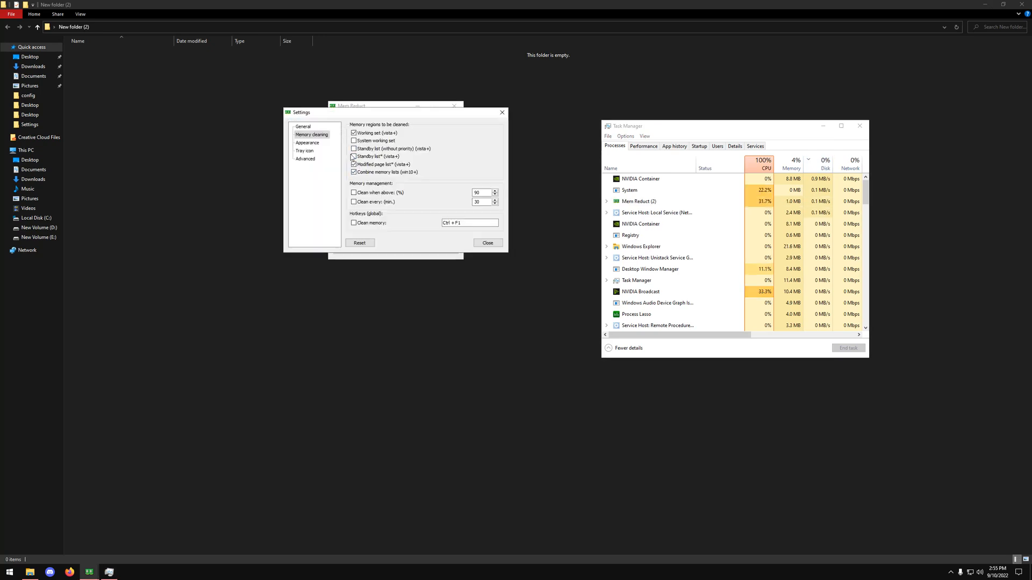
click(353, 148)
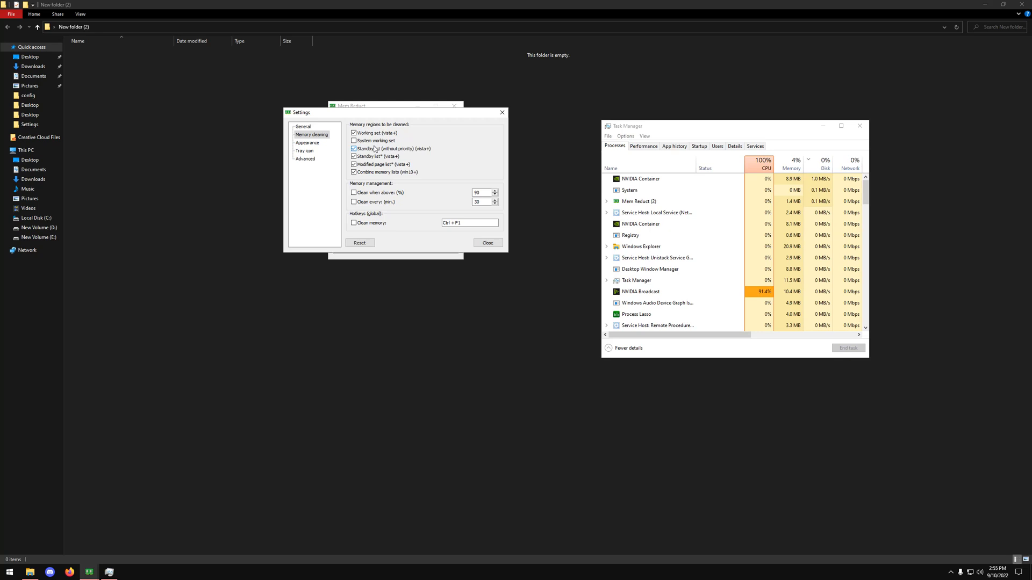
click(488, 243)
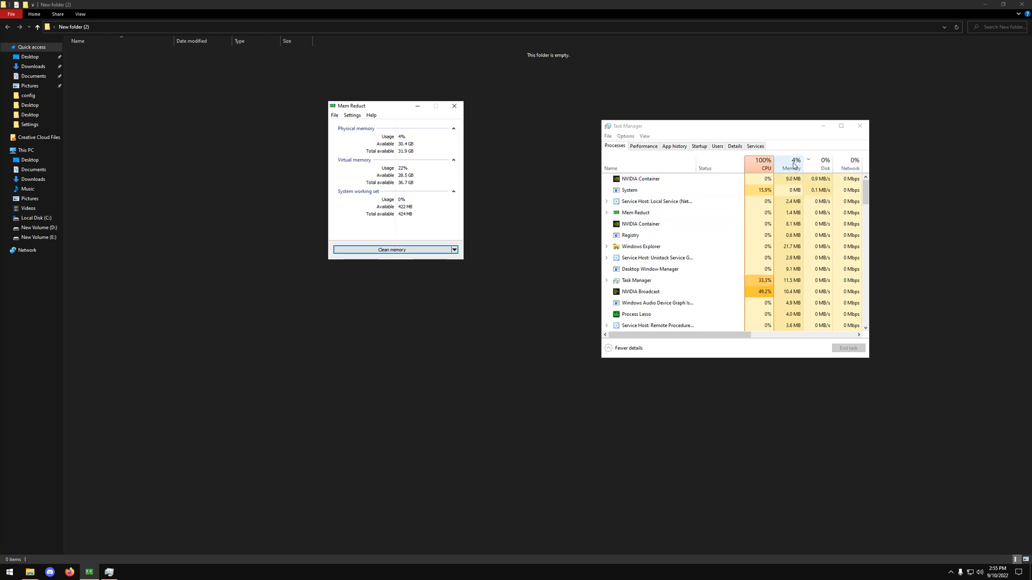
Run Clean memory with standby lists included and wait through the Not Responding freeze
click(392, 249)
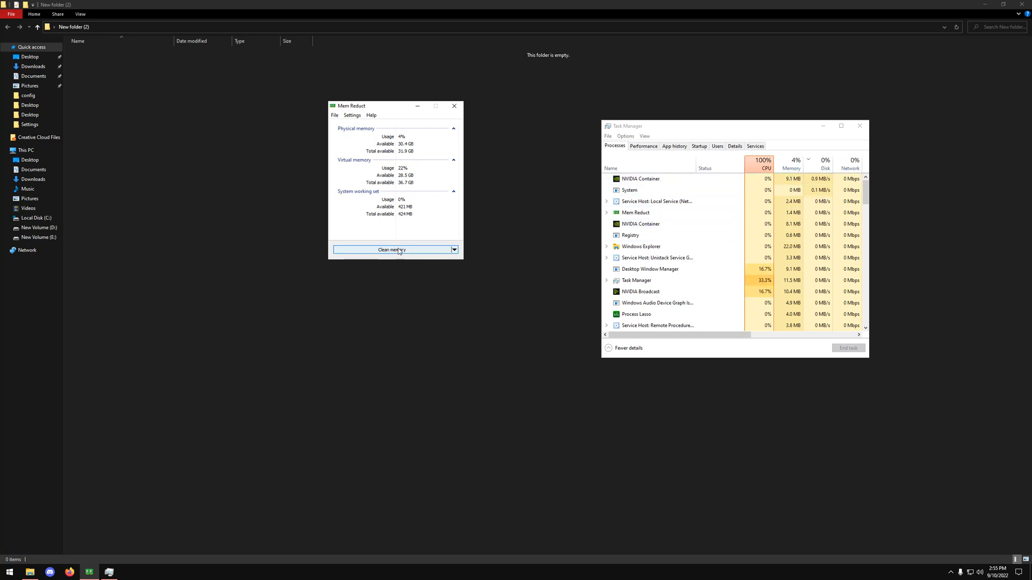
click(392, 249)
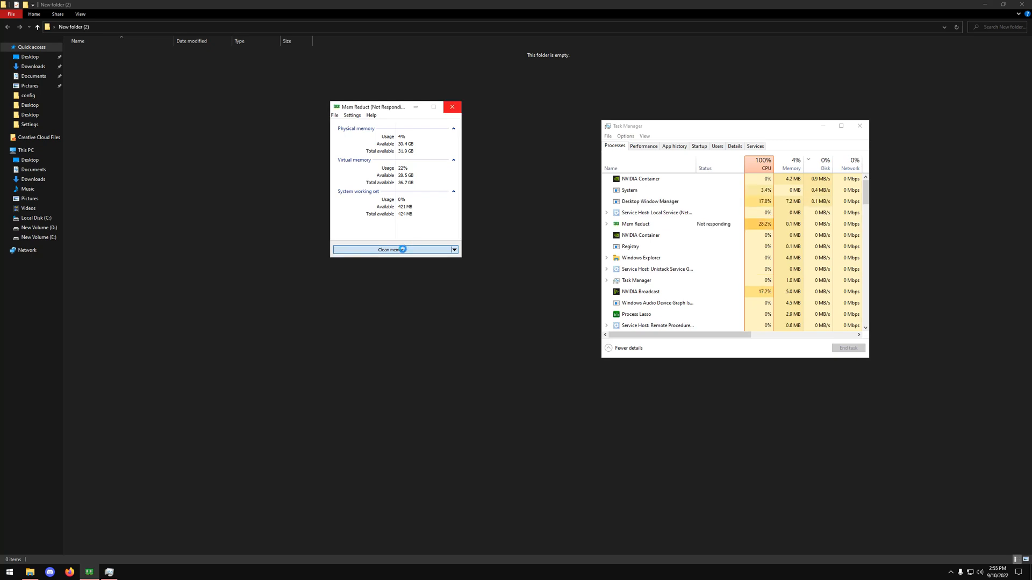
click(391, 249)
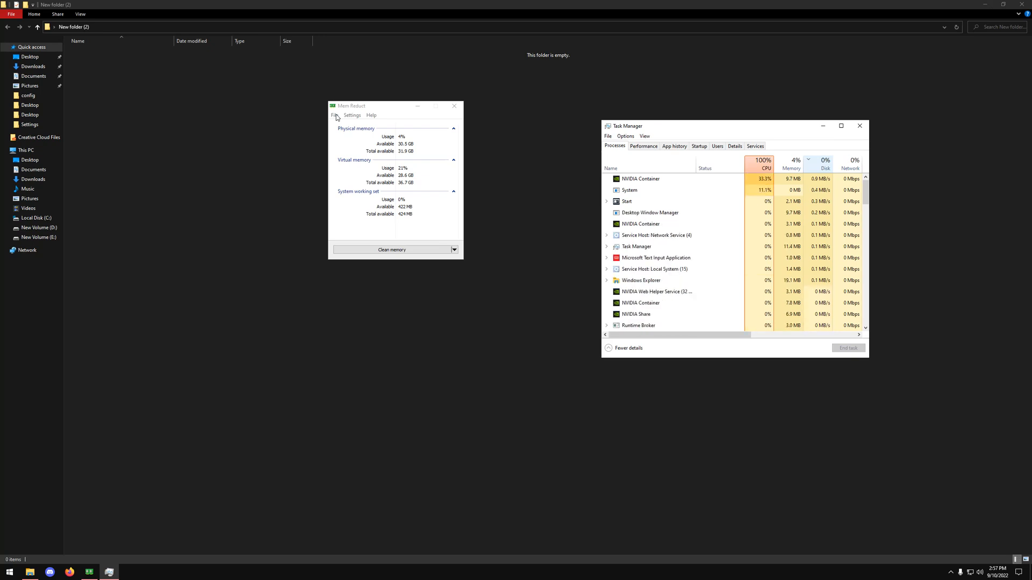
Untick both Standby list options under Memory cleaning and close Settings
click(352, 115)
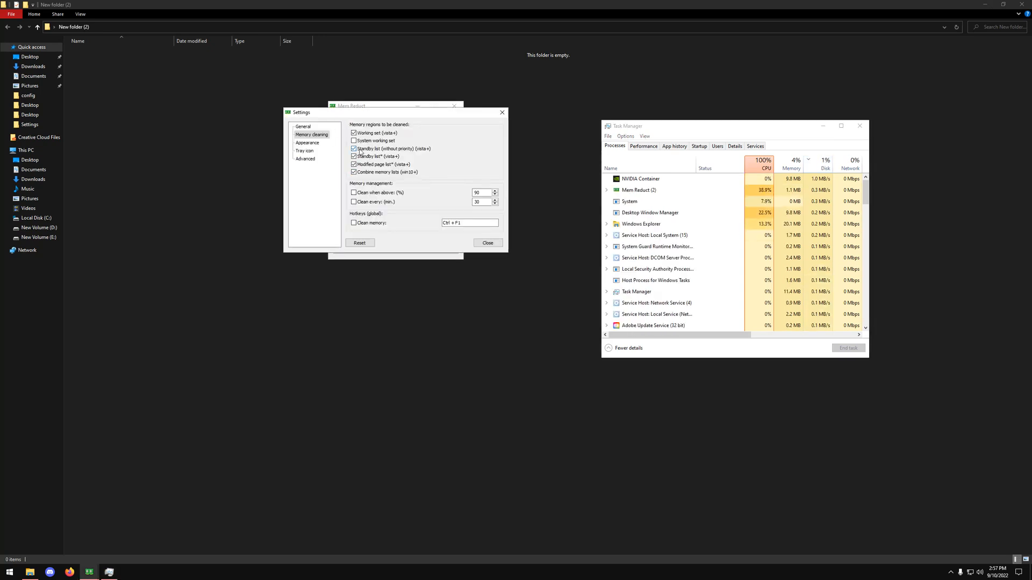
click(354, 149)
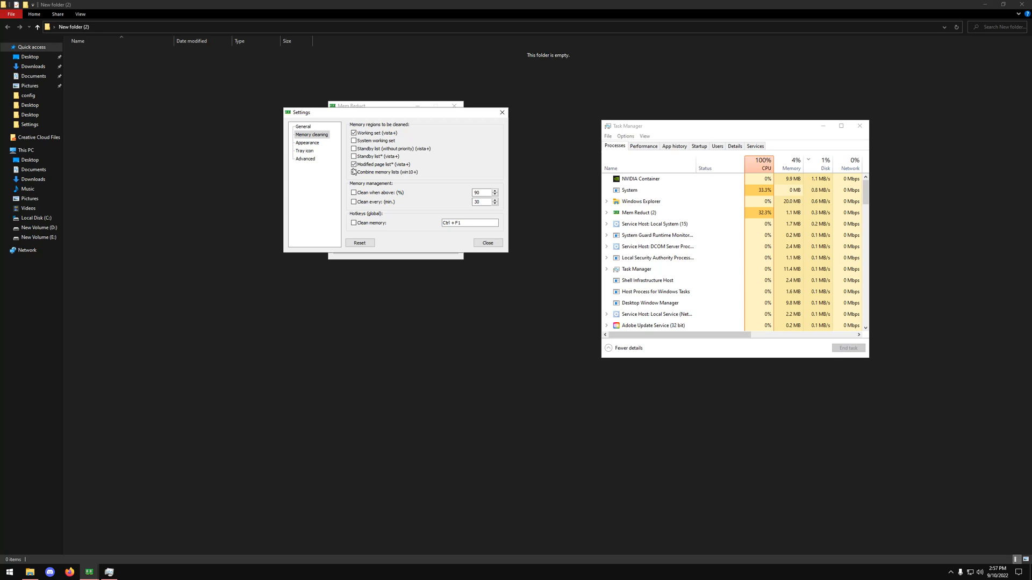
click(353, 141)
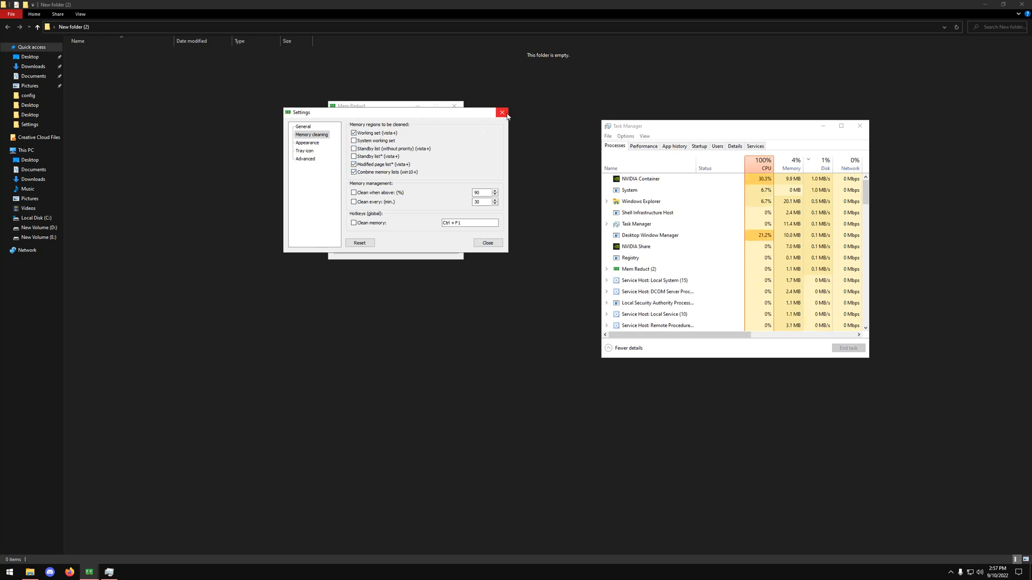
click(502, 112)
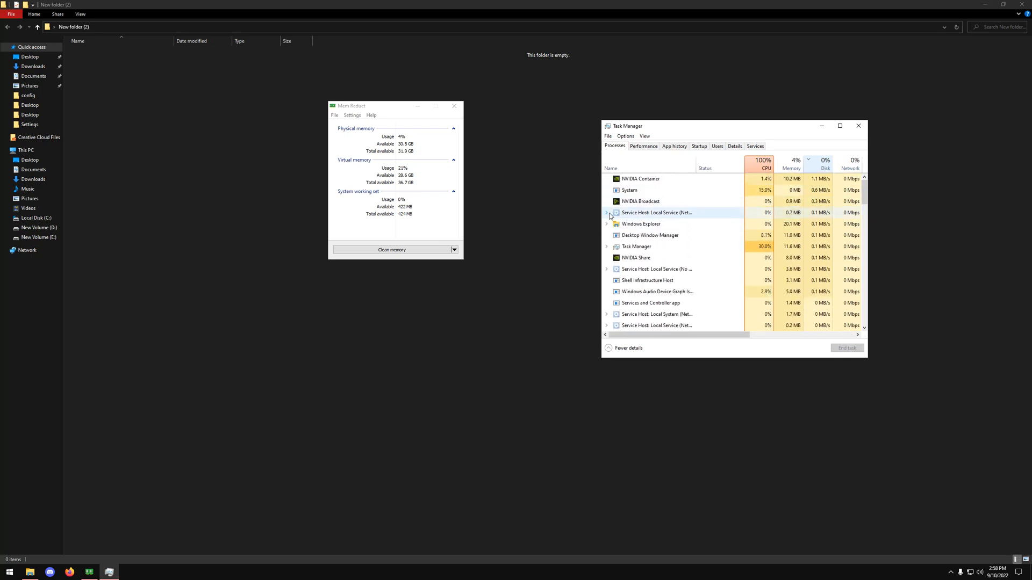
click(658, 179)
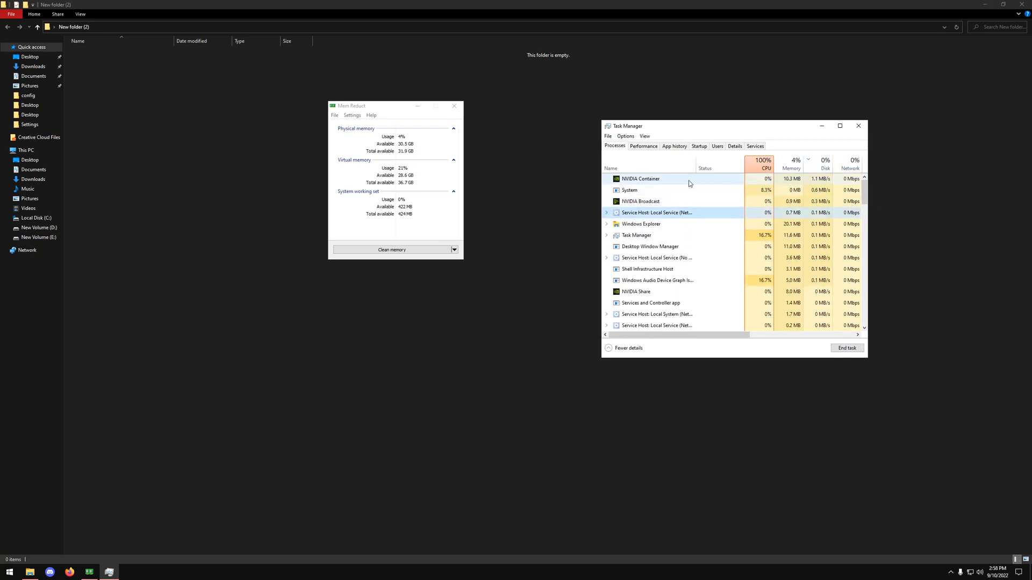